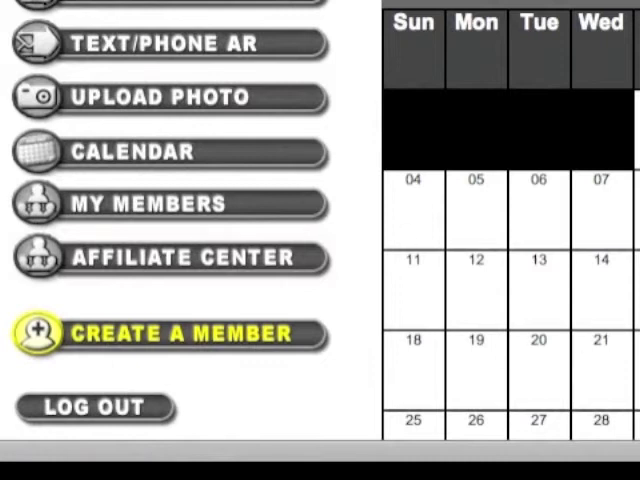
# Open the MyFriendsGoFree Create Account form via the CREATE A MEMBER menu item
pyautogui.click(180, 334)
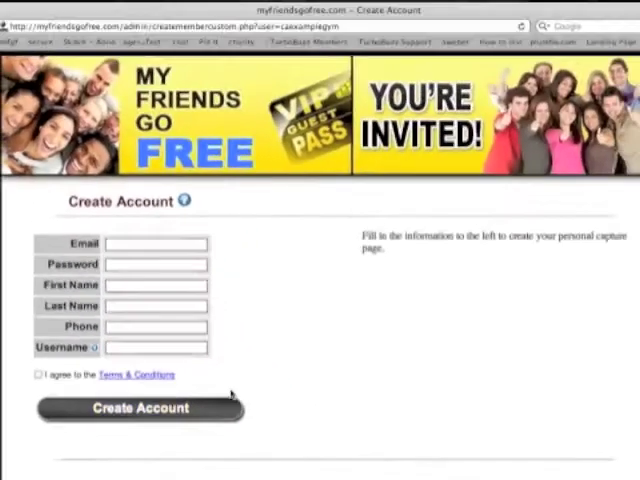
pyautogui.moveTo(256, 285)
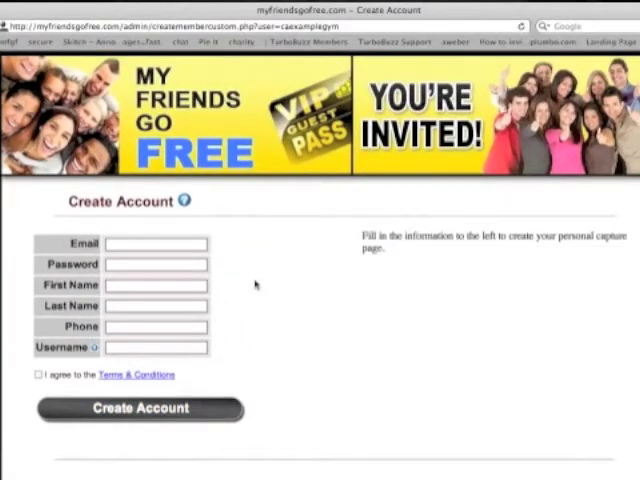
pyautogui.moveTo(300, 57)
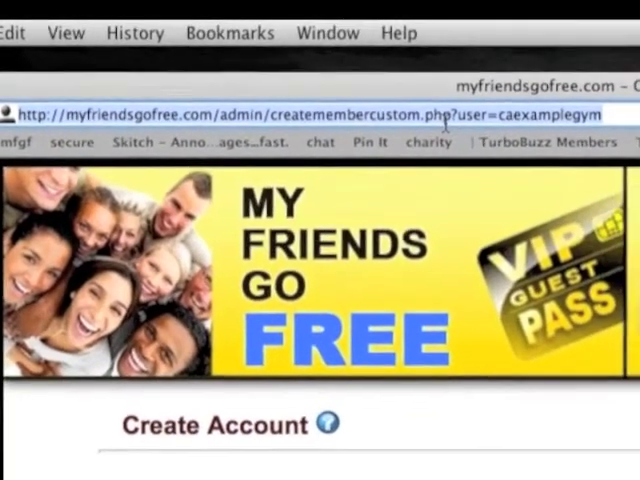
pyautogui.scroll(-3)
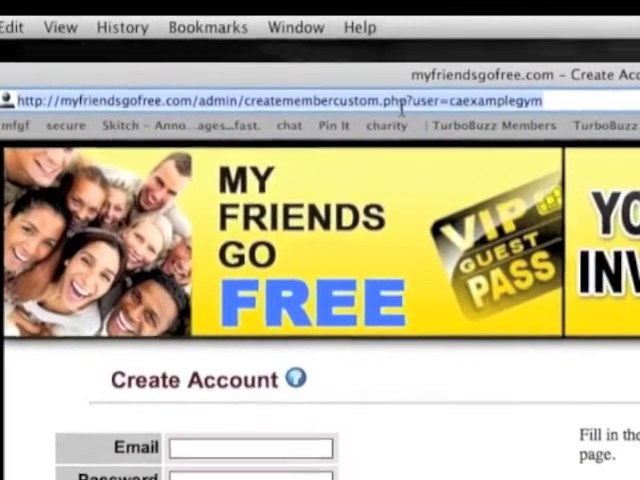
pyautogui.scroll(-3)
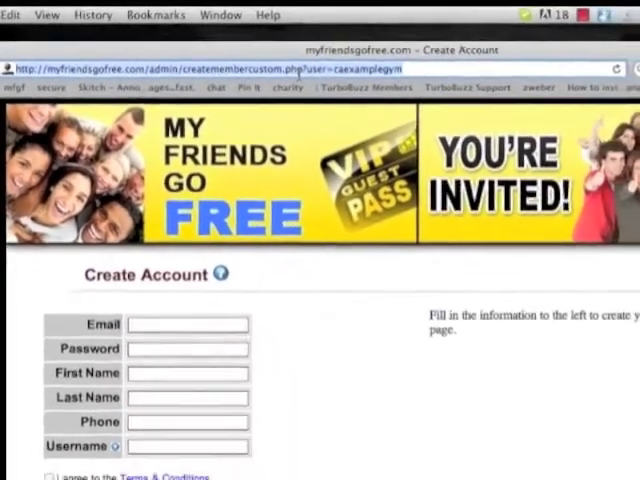
pyautogui.scroll(-3)
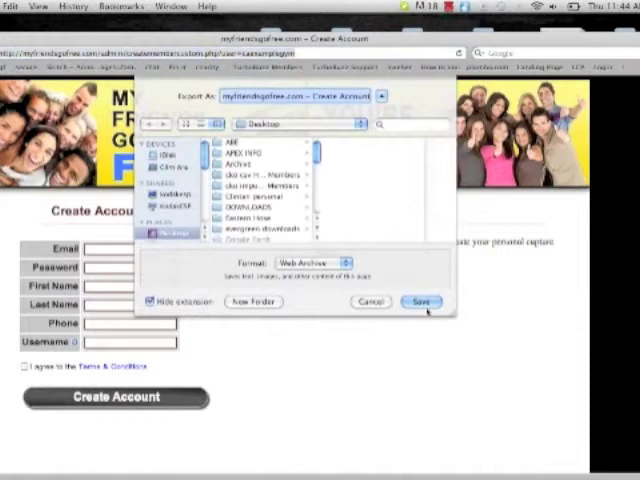
# Save the Create Account page to the Desktop in Web Archive format
pyautogui.click(423, 302)
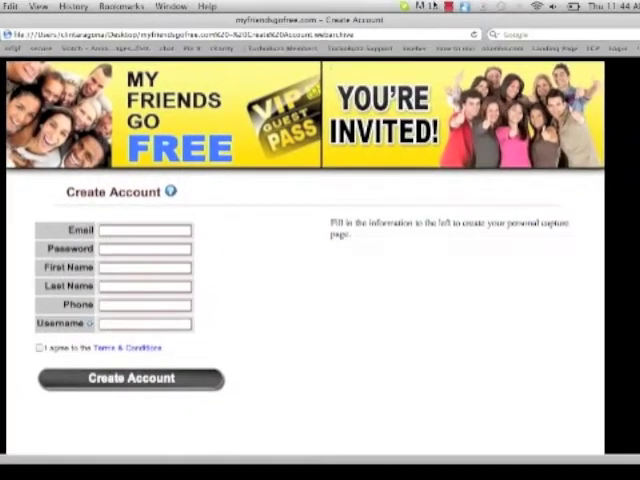
pyautogui.click(145, 230)
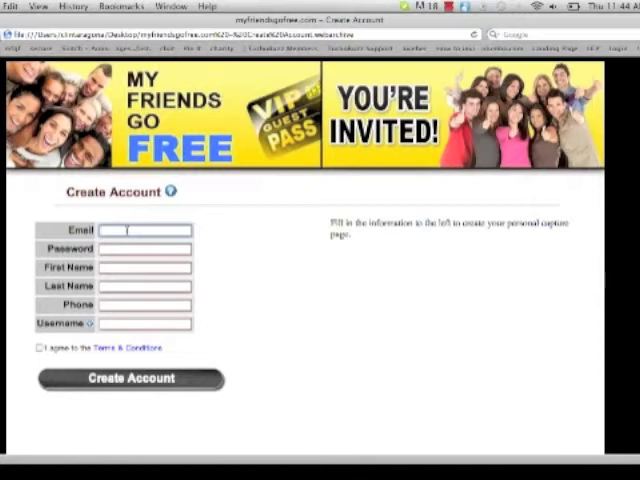
pyautogui.moveTo(228, 272)
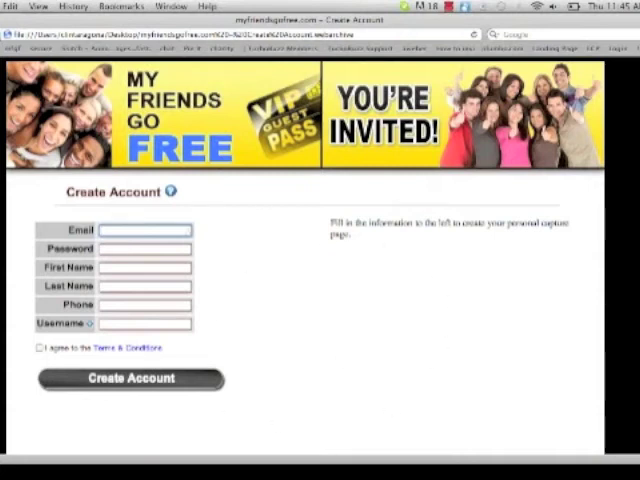
pyautogui.moveTo(315, 266)
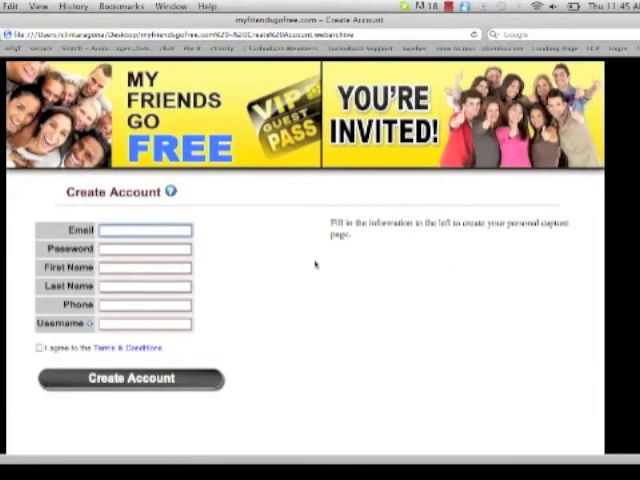